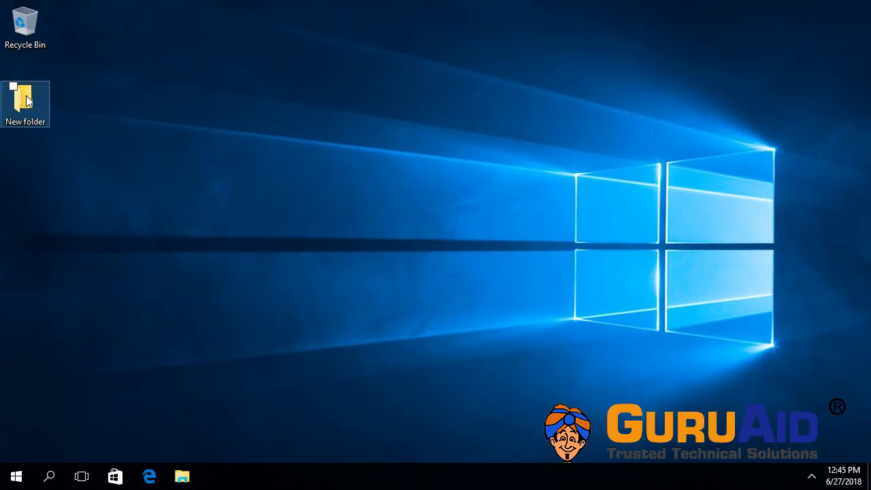
# Step: Launch File Explorer from the taskbar icon
pyautogui.click(26, 96)
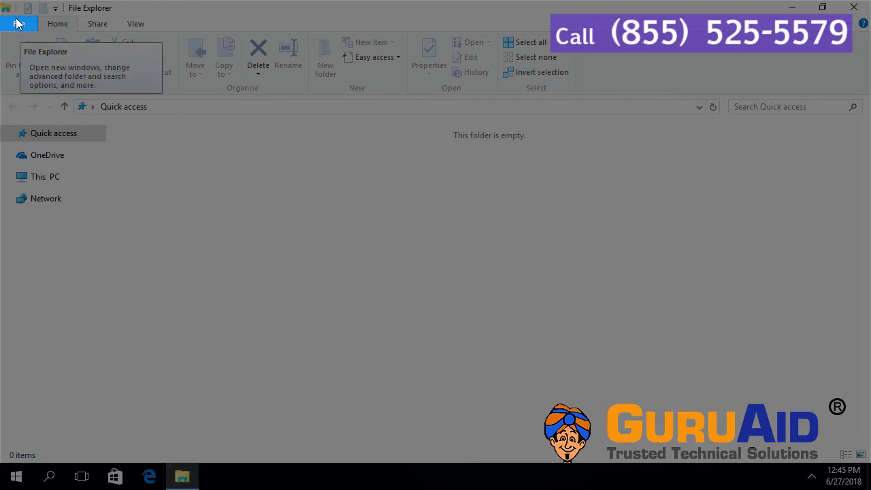
# Step: Open File Explorer's File menu from the ribbon
pyautogui.click(17, 23)
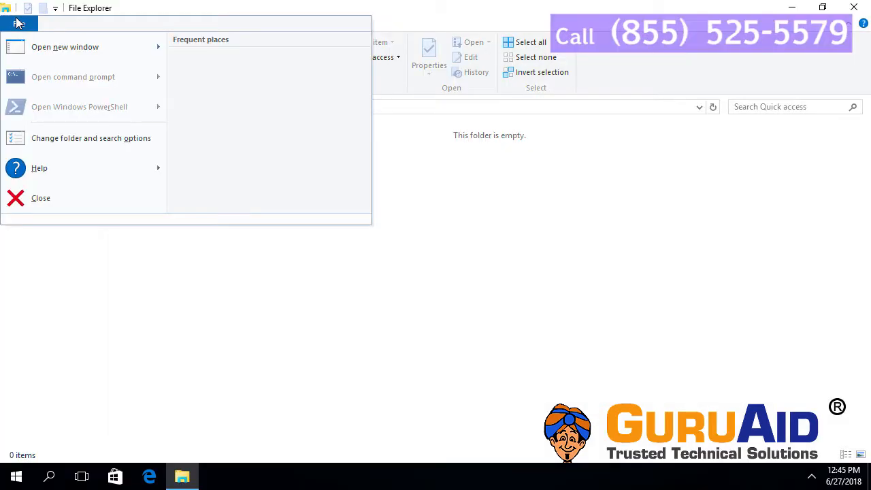
pyautogui.moveTo(91, 137)
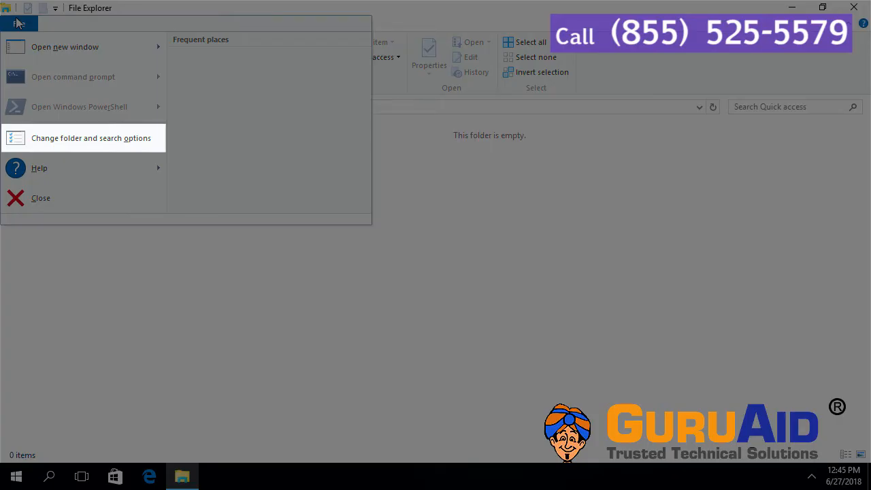
pyautogui.moveTo(78, 138)
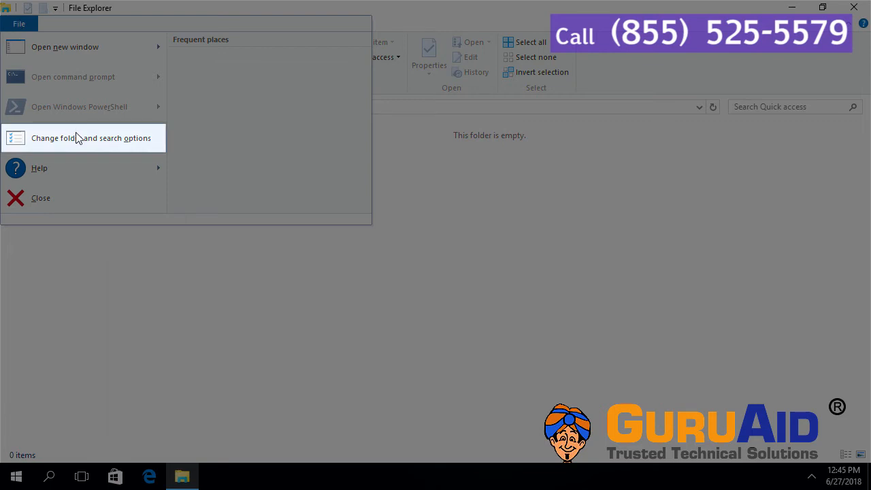
# Step: Open 'Change folder and search options' and show the View tab's advanced settings
pyautogui.click(91, 138)
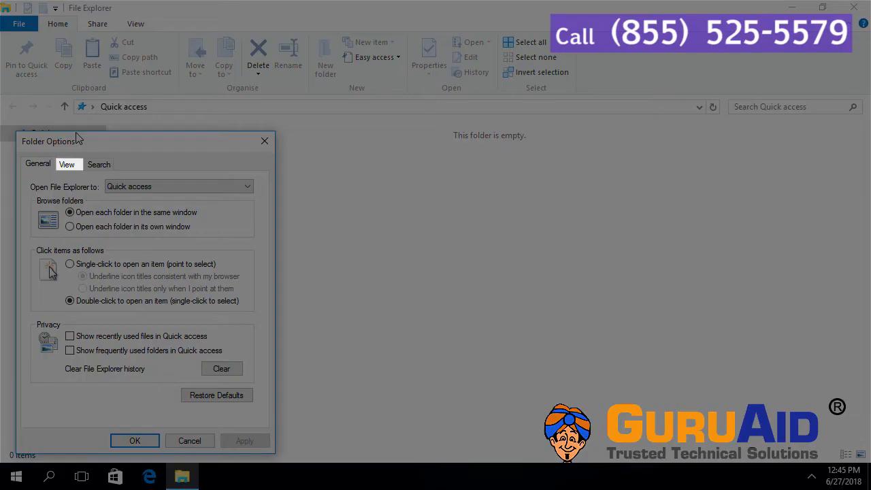
pyautogui.click(66, 164)
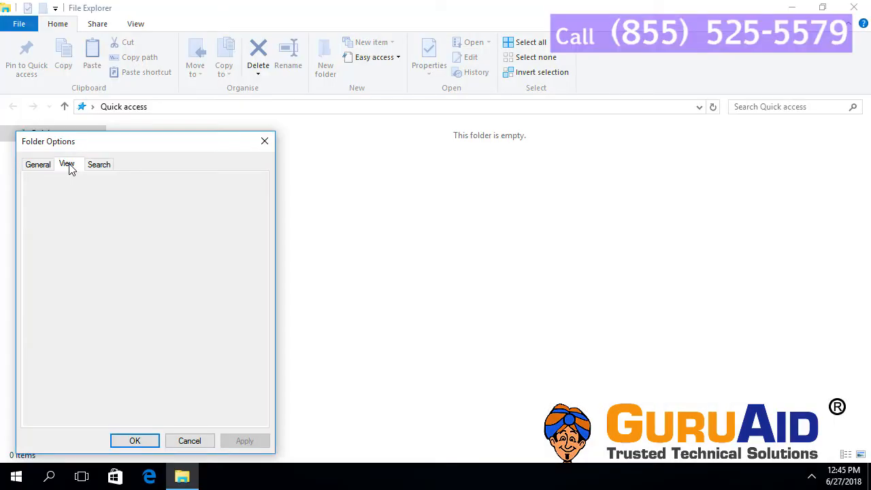
pyautogui.click(67, 164)
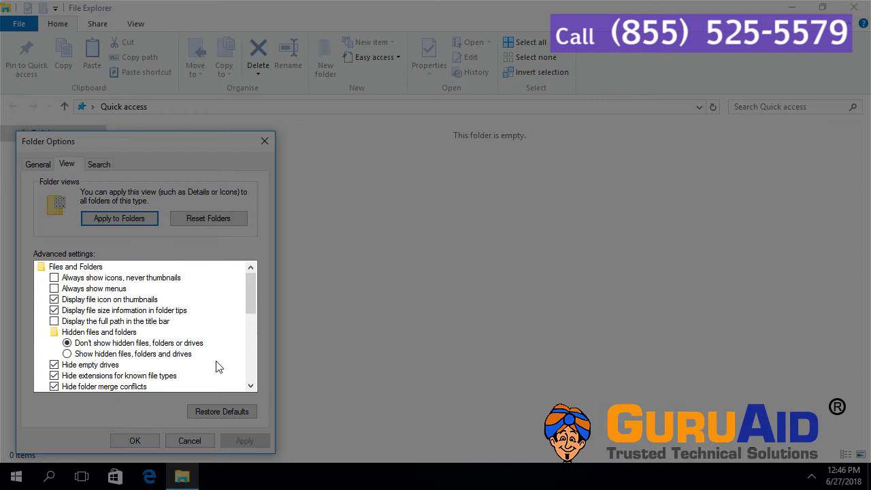
# Step: Uncheck 'Use check boxes to select items', apply, then select the desktop New folder
pyautogui.scroll(-3)
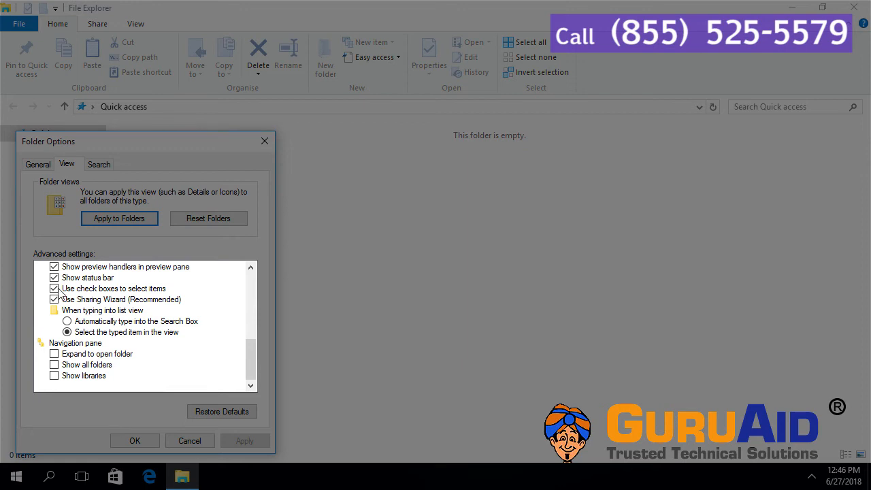
pyautogui.click(54, 288)
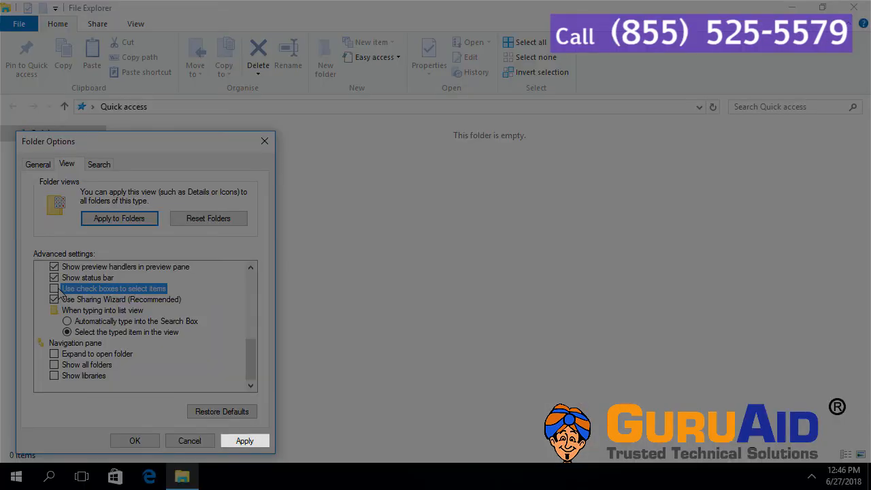
pyautogui.click(244, 440)
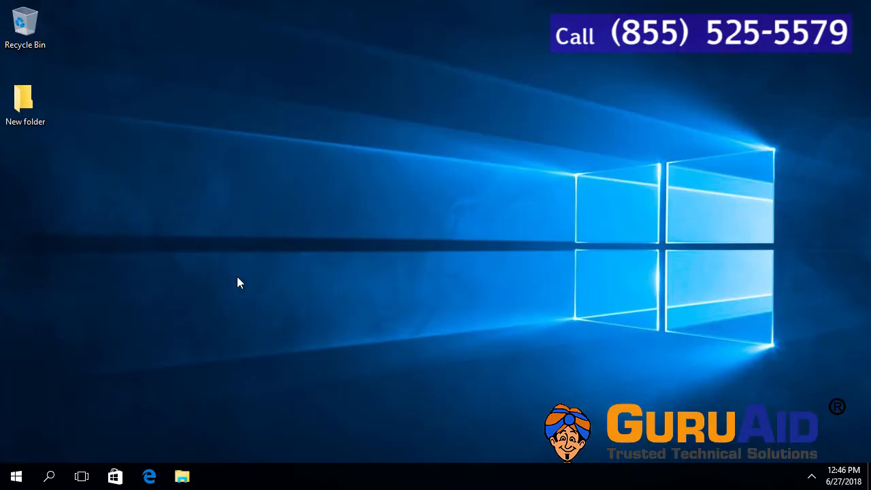
pyautogui.click(26, 99)
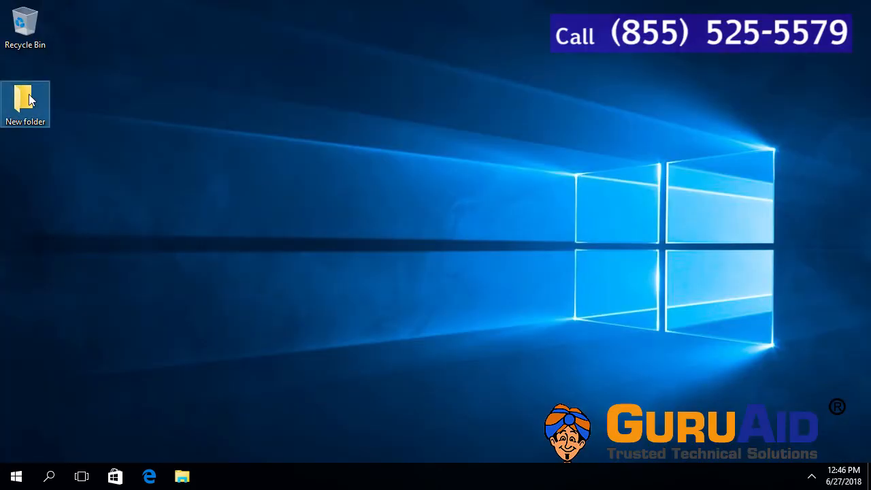